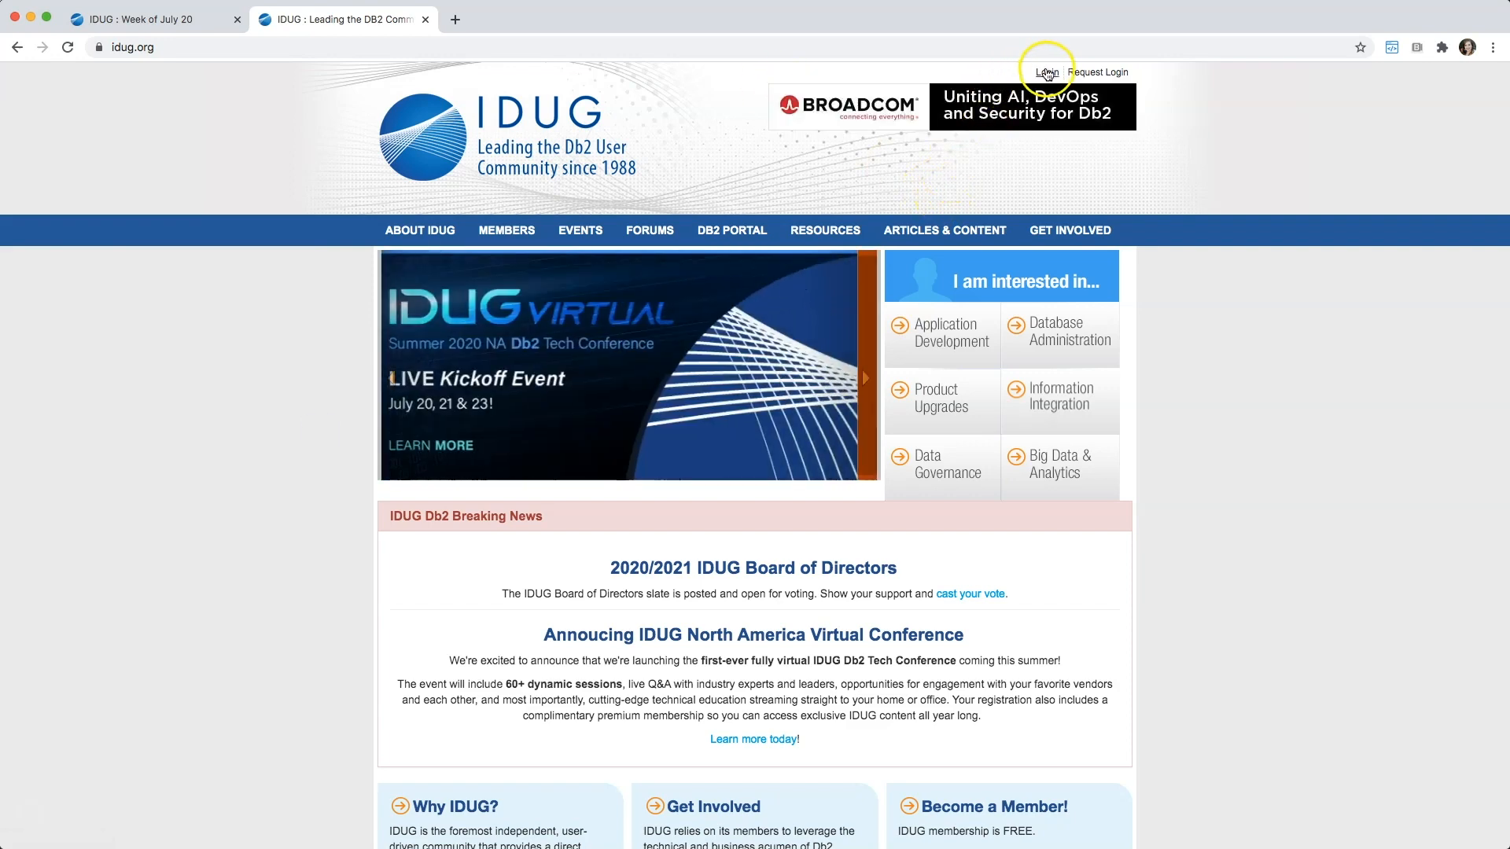
- Sign in to the IDUG site and open the IBM Opening Keynote session from the agenda
{"action": "left_click", "coordinate": [1044, 71]}
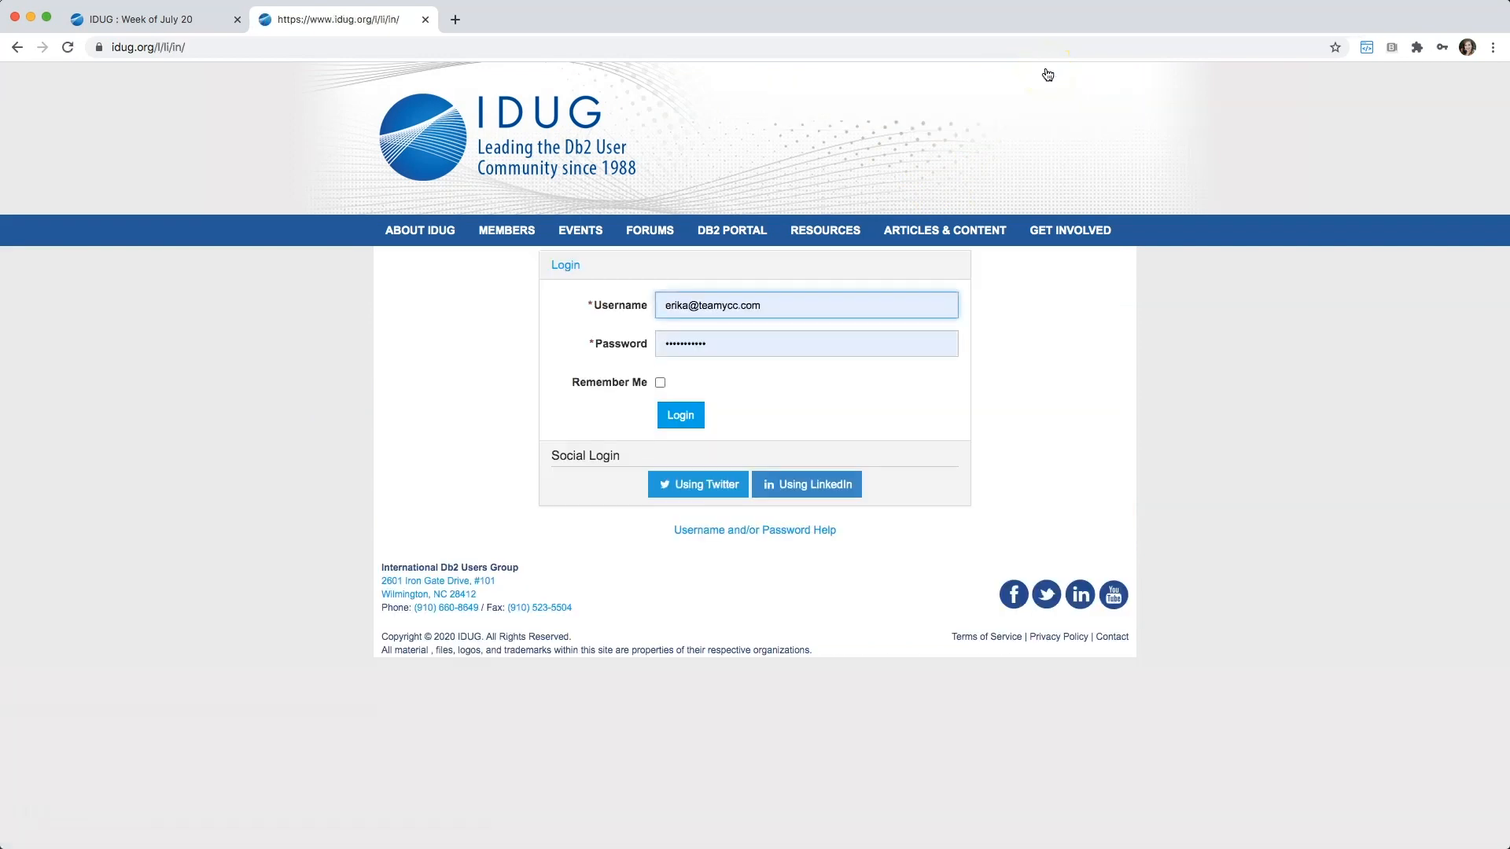
{"action": "left_click", "coordinate": [680, 416]}
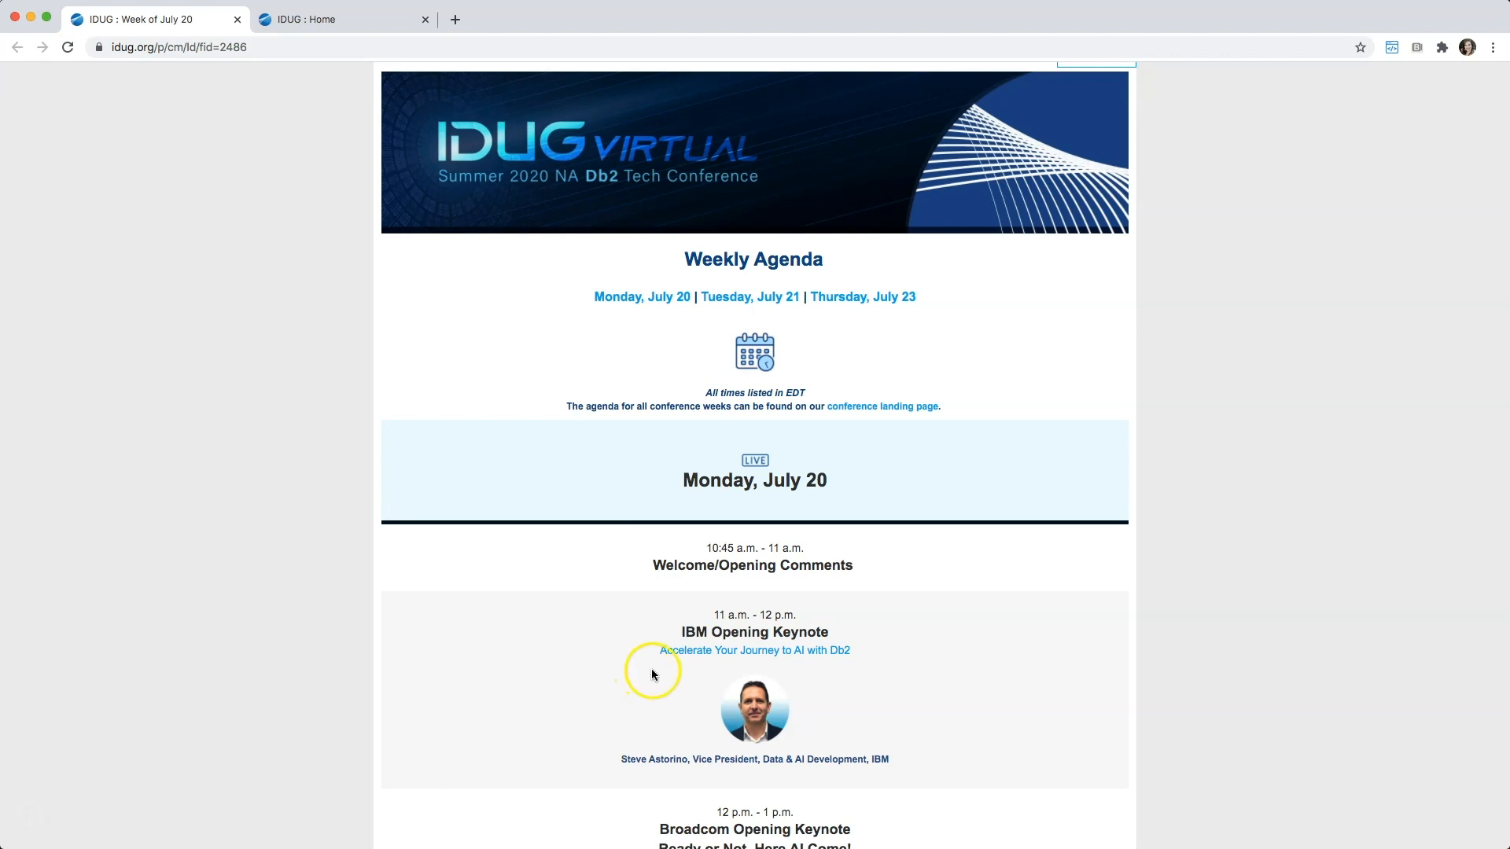
{"action": "mouse_move", "coordinate": [696, 662]}
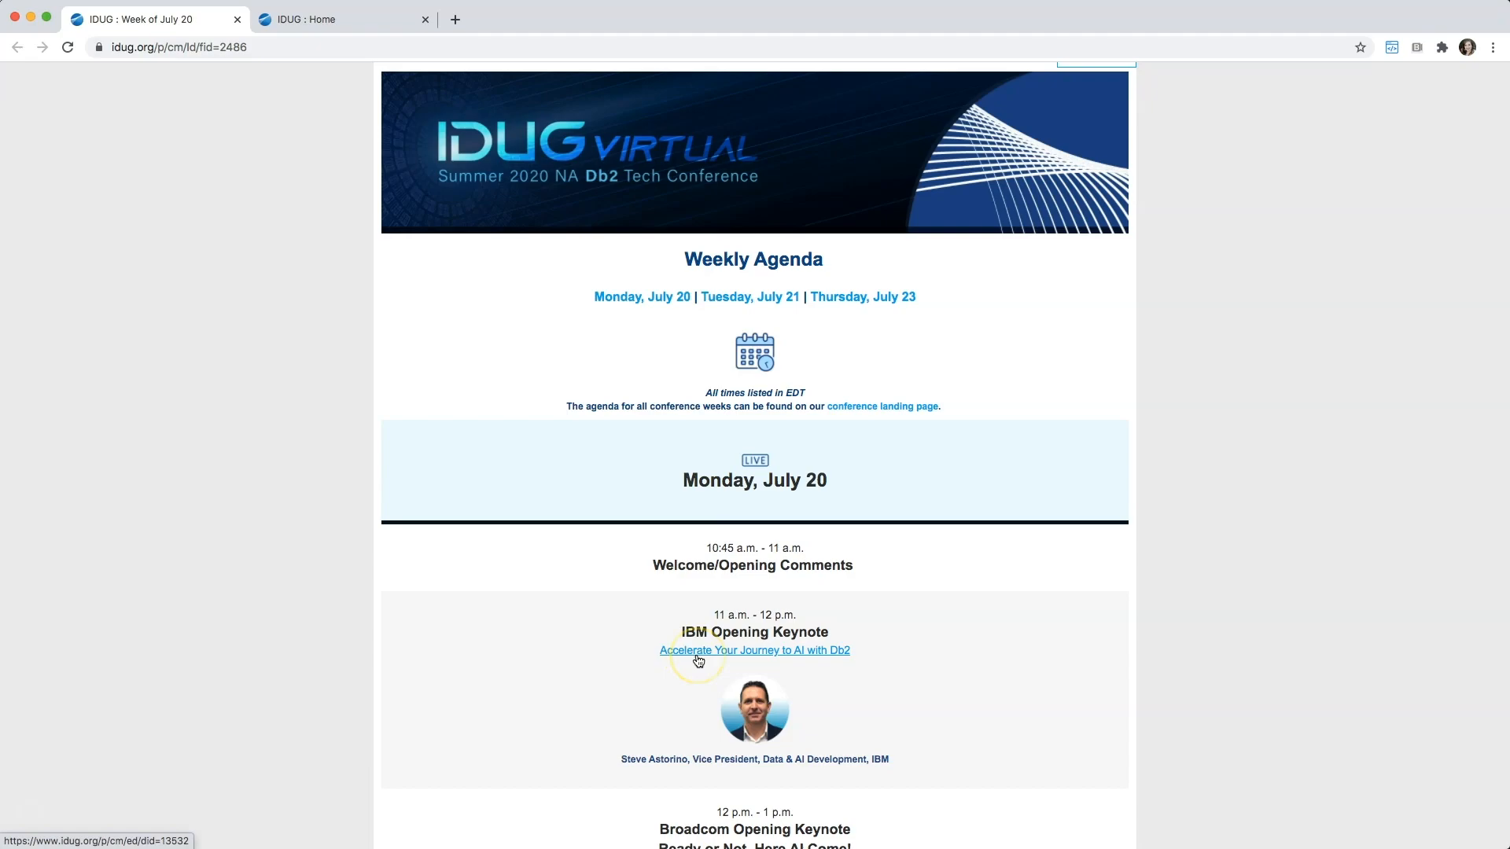
{"action": "left_click", "coordinate": [753, 649]}
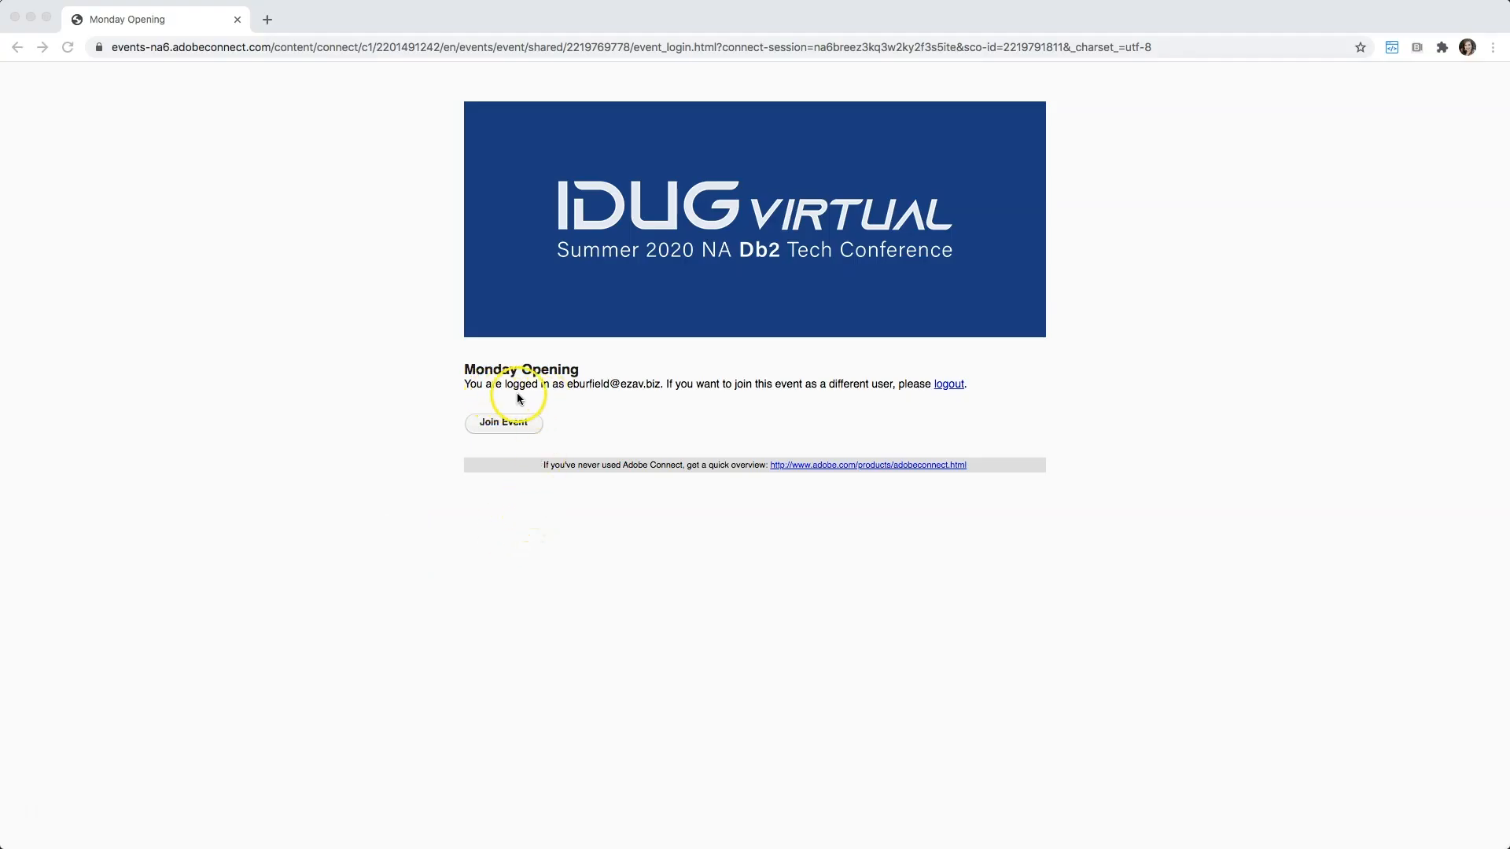
- Join the Monday Opening event and launch the keynote room in the Adobe Connect desktop app
{"action": "left_click", "coordinate": [524, 423]}
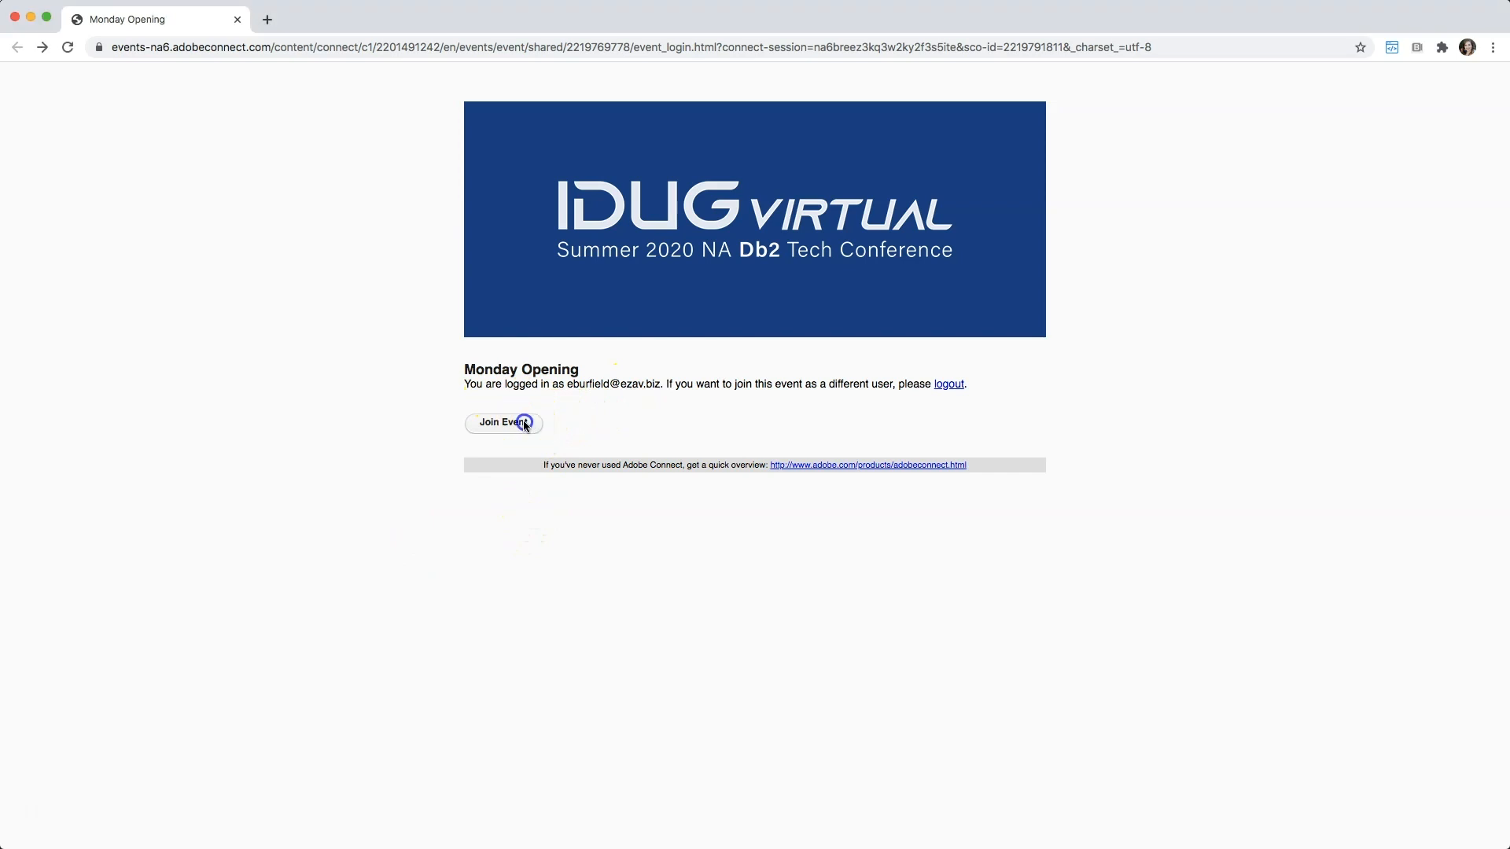
{"action": "left_click", "coordinate": [503, 423]}
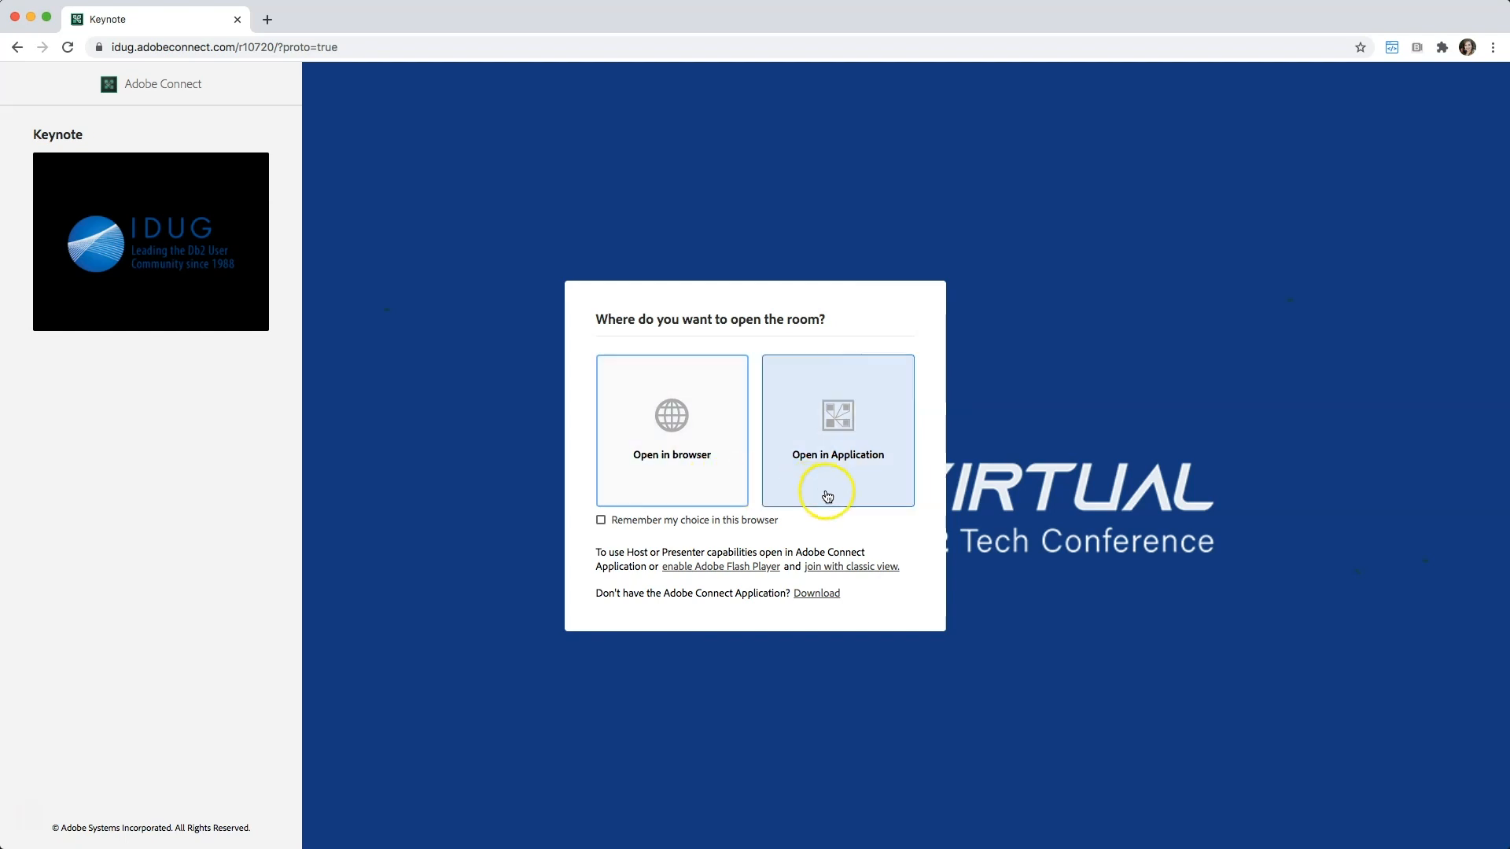
{"action": "left_click", "coordinate": [836, 431]}
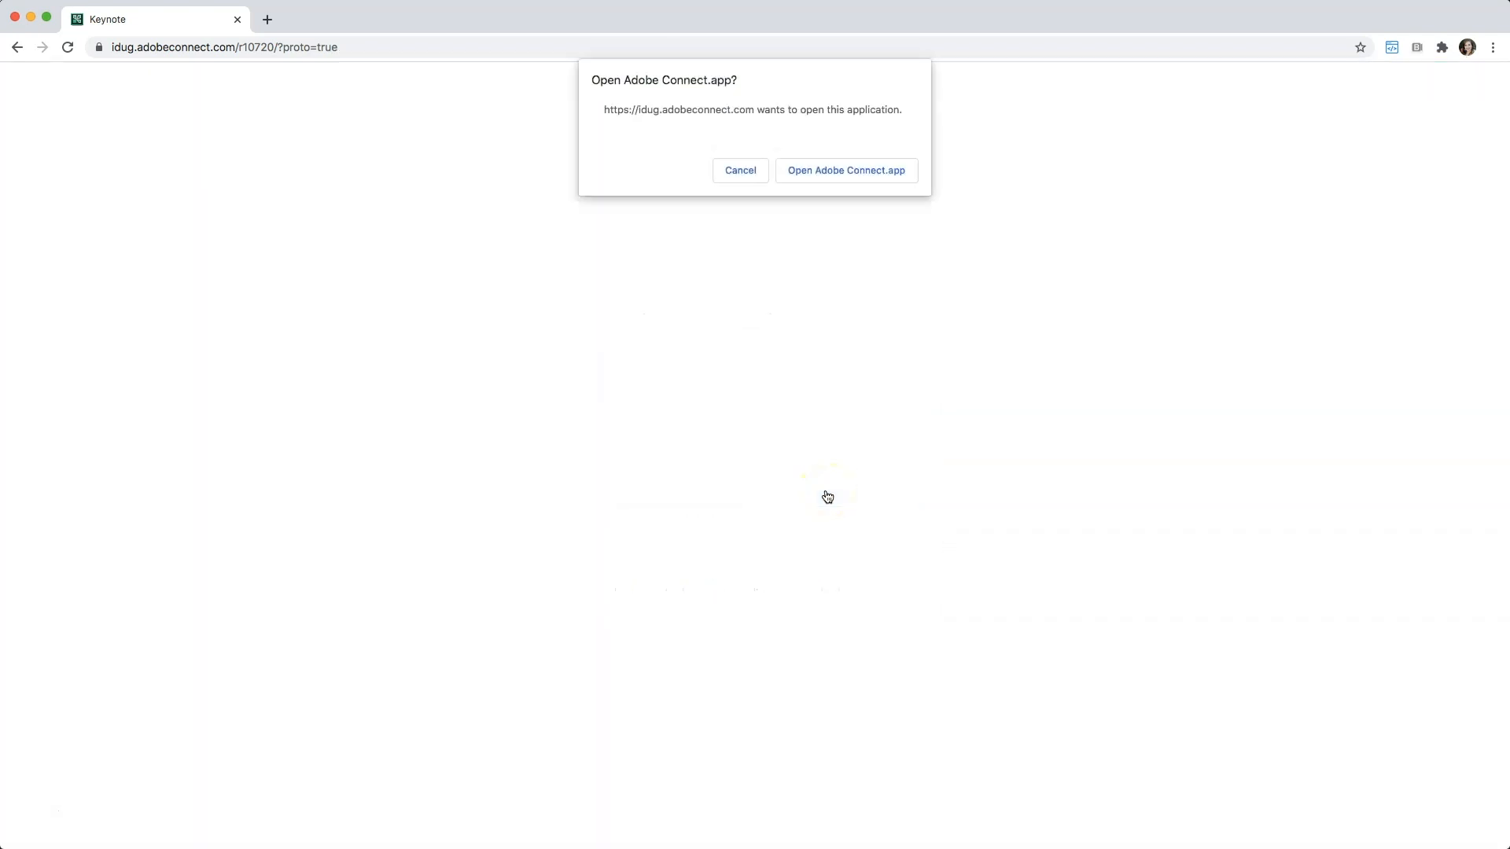
{"action": "left_click", "coordinate": [845, 170]}
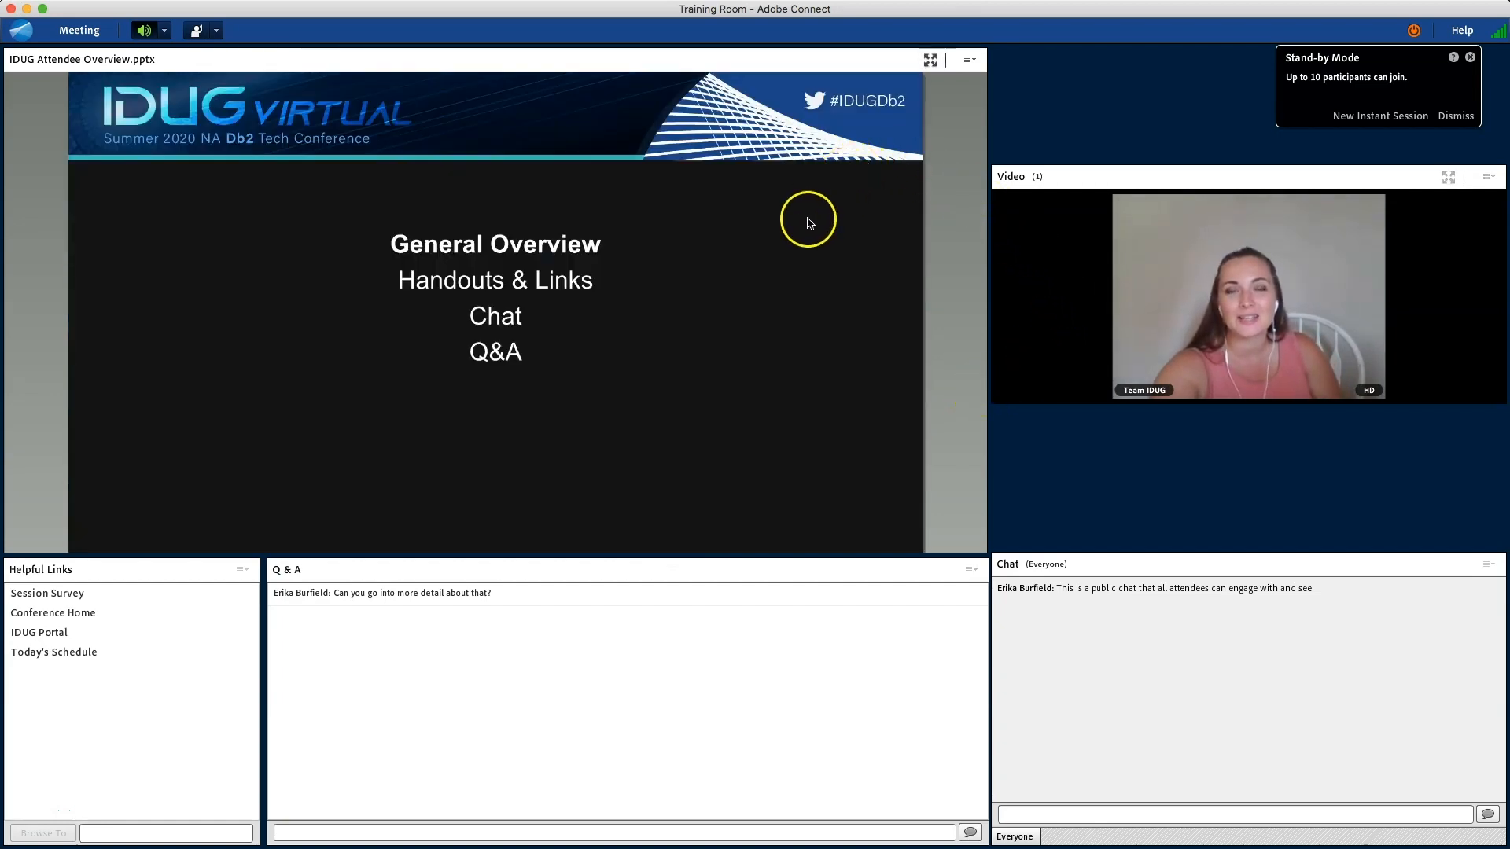
{"action": "mouse_move", "coordinate": [1069, 236]}
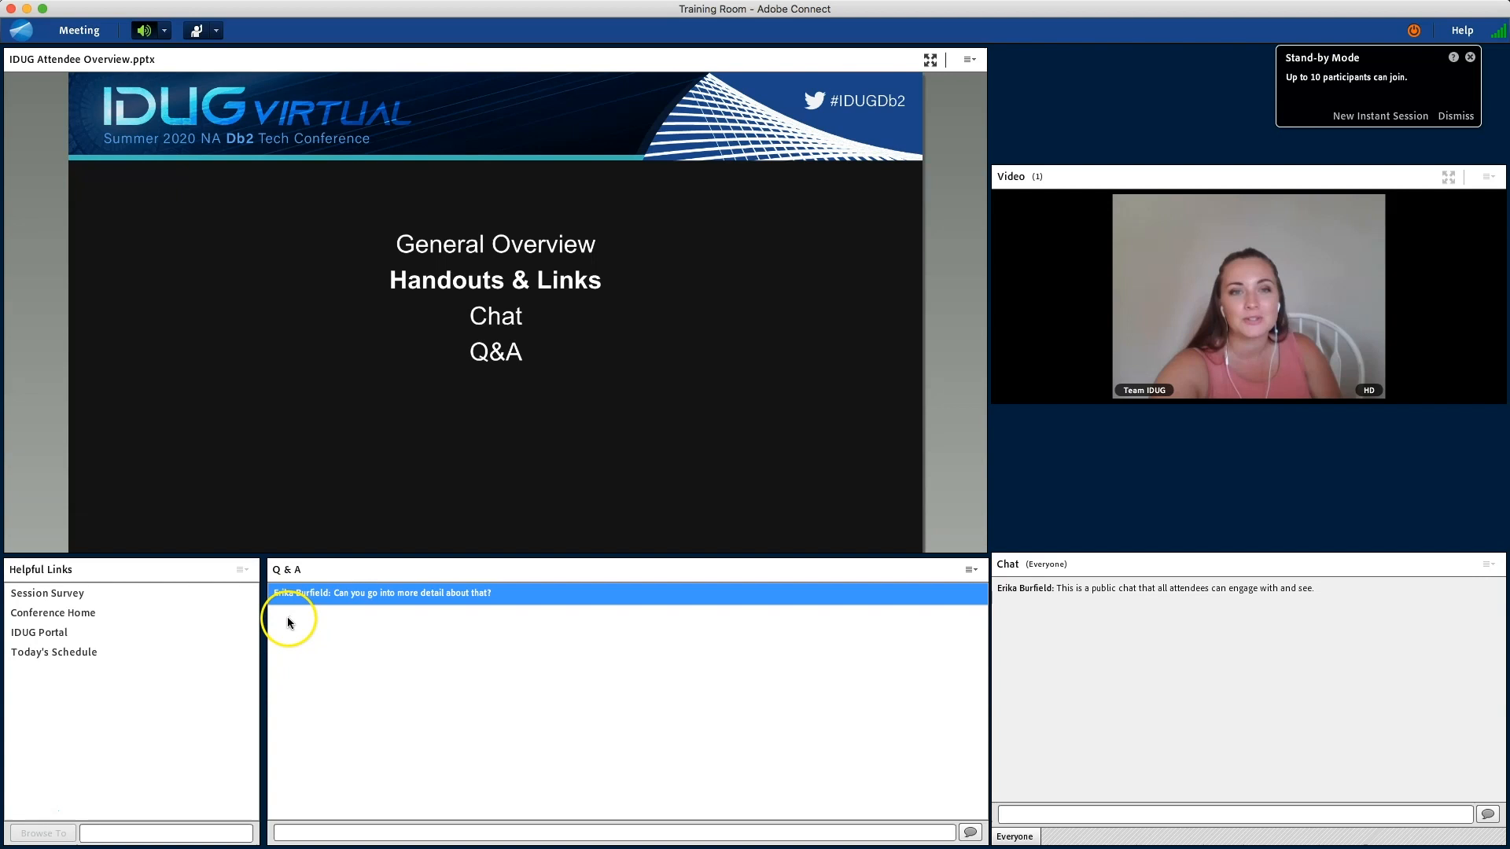
{"action": "left_click", "coordinate": [40, 632]}
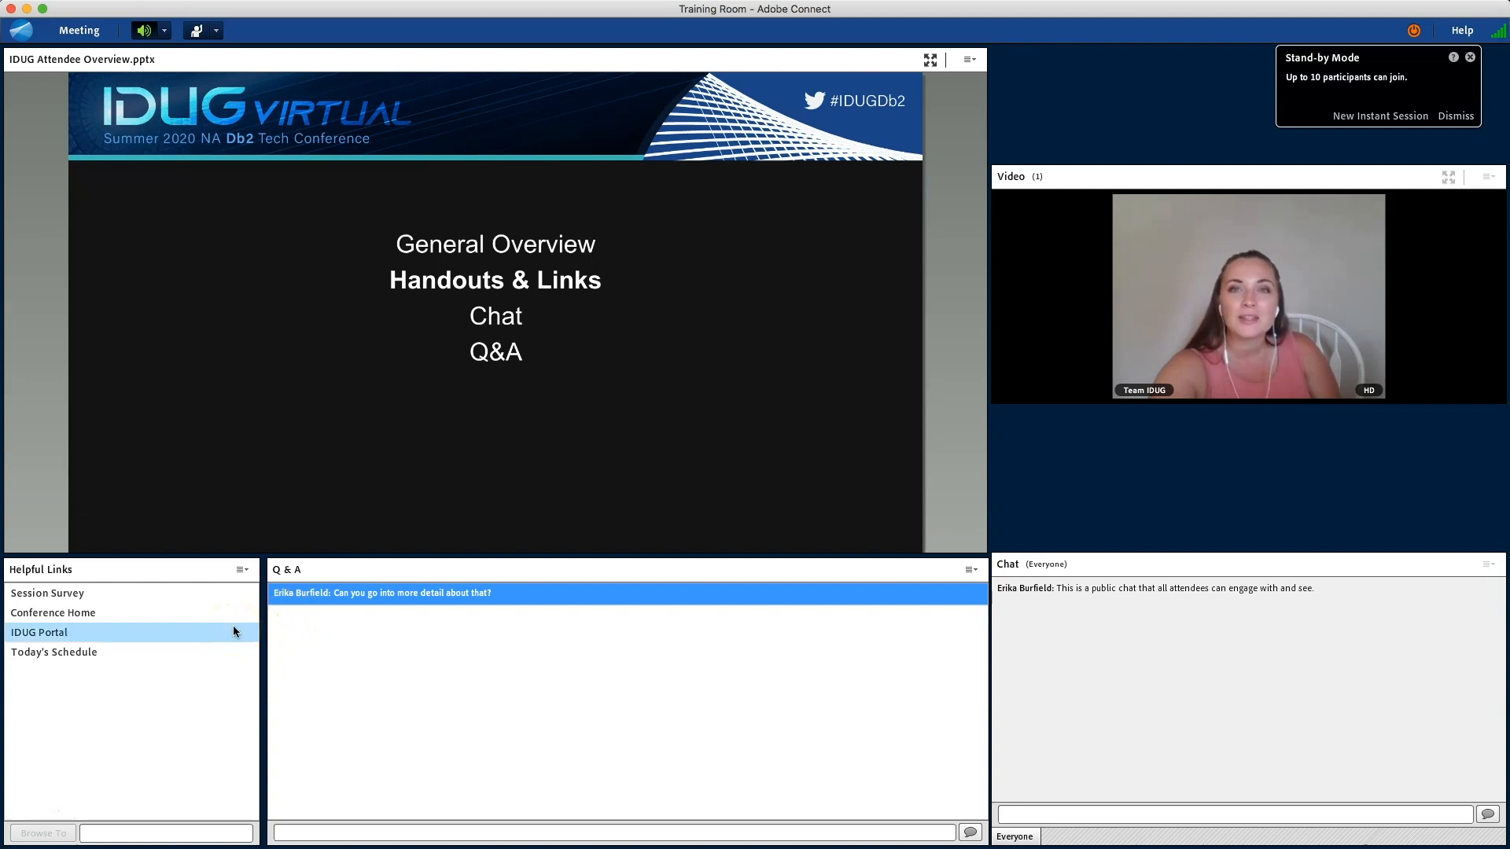